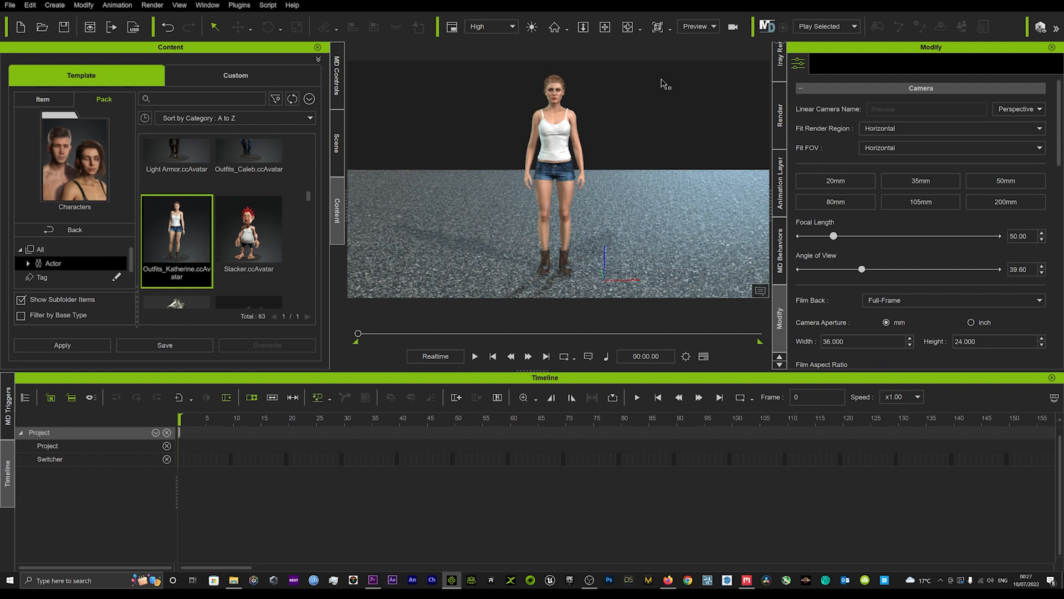
{"action": "mouse_move", "coordinate": [574, 144]}
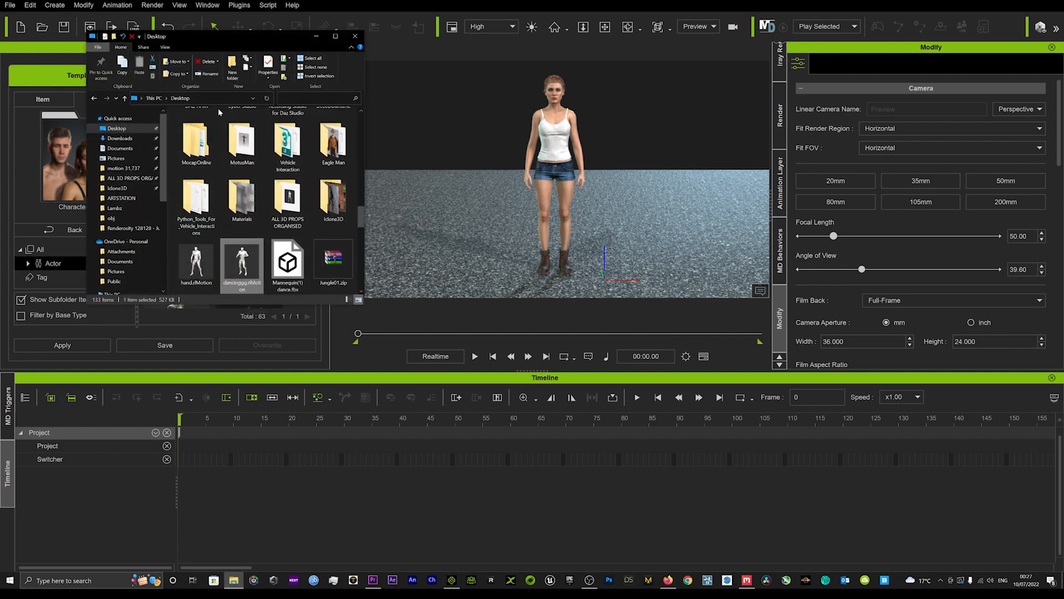
{"action": "mouse_move", "coordinate": [675, 296]}
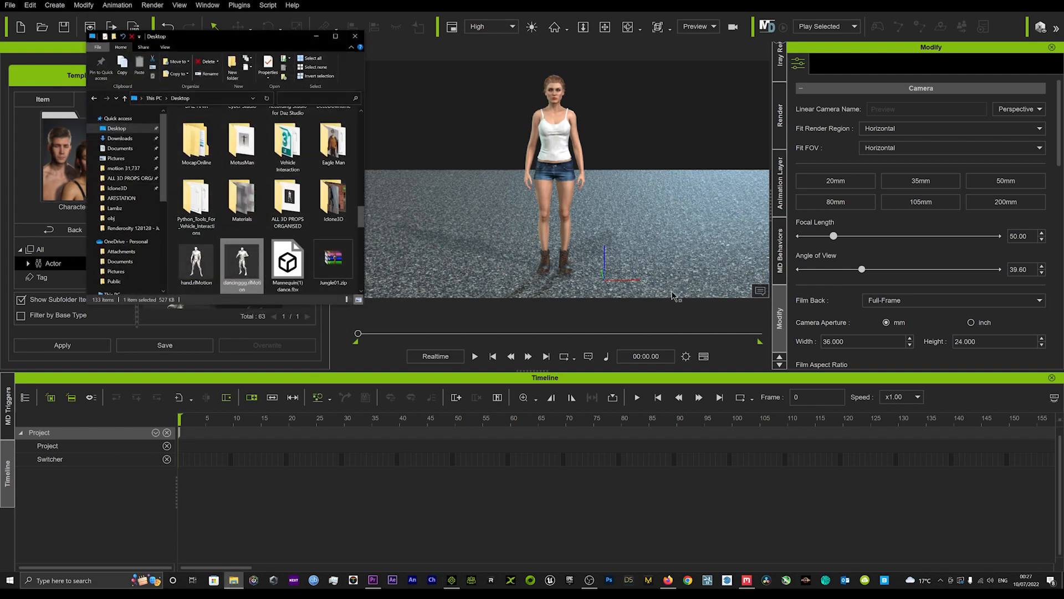
{"action": "mouse_move", "coordinate": [269, 265]}
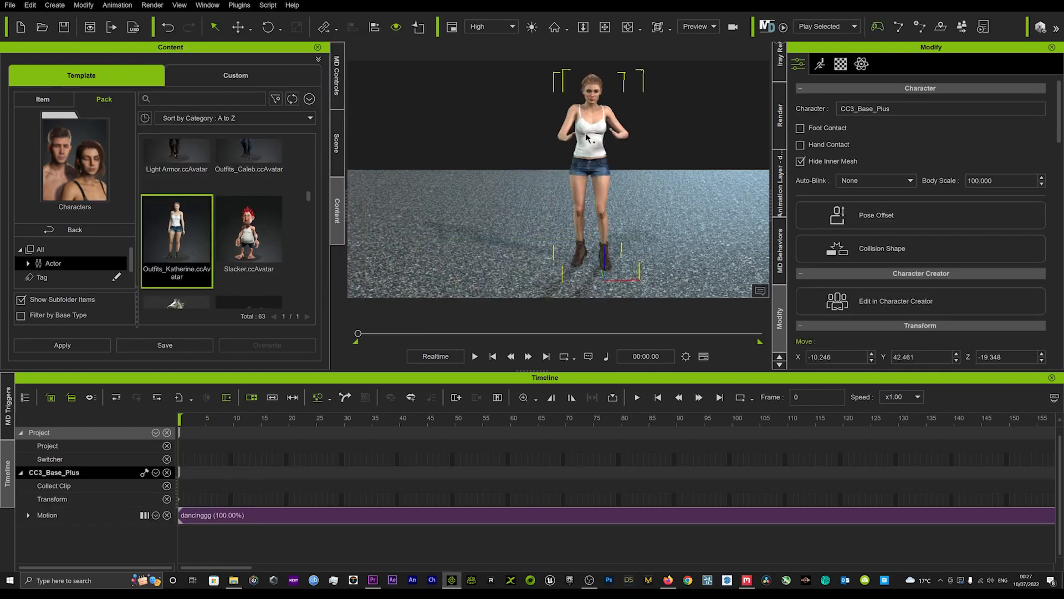
Step: Preview the dance, scrub back to frame 0, and show the character's Motion tools
{"action": "left_click", "coordinate": [475, 356]}
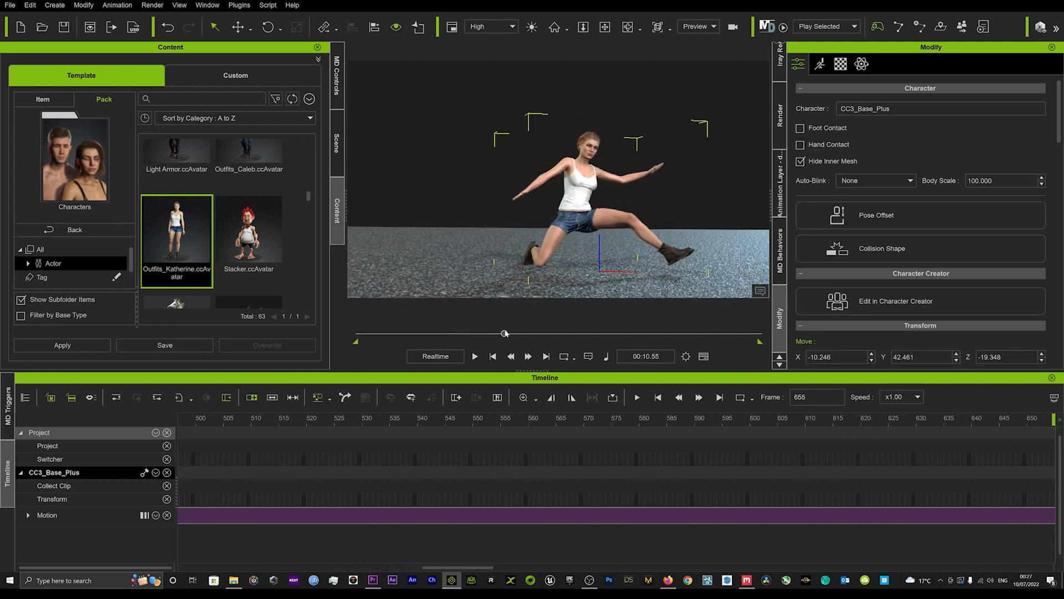
{"action": "left_click_drag", "start_coordinate": [505, 333], "coordinate": [442, 333]}
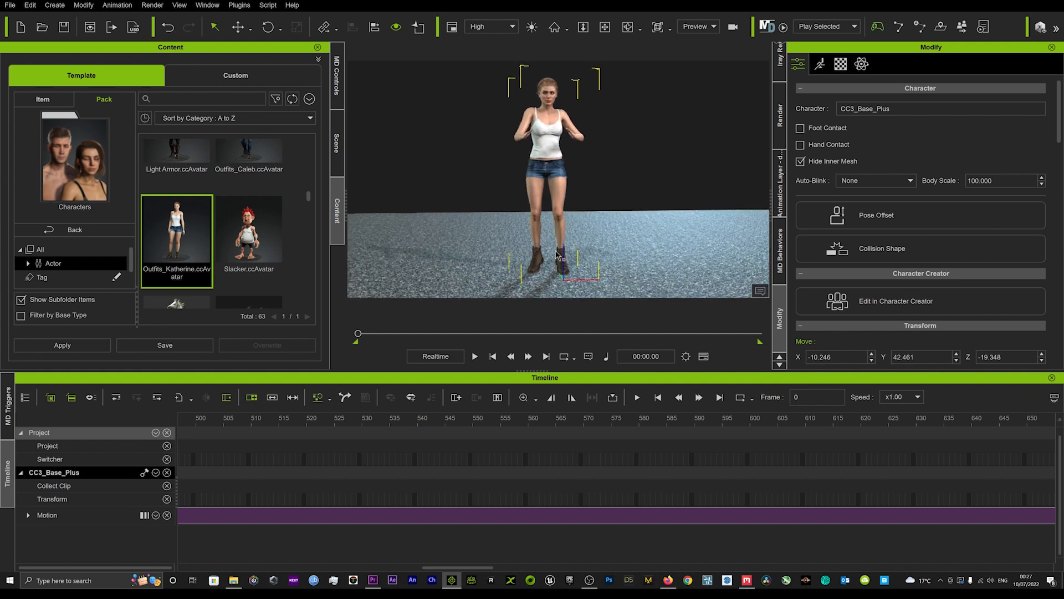
{"action": "left_click", "coordinate": [819, 63]}
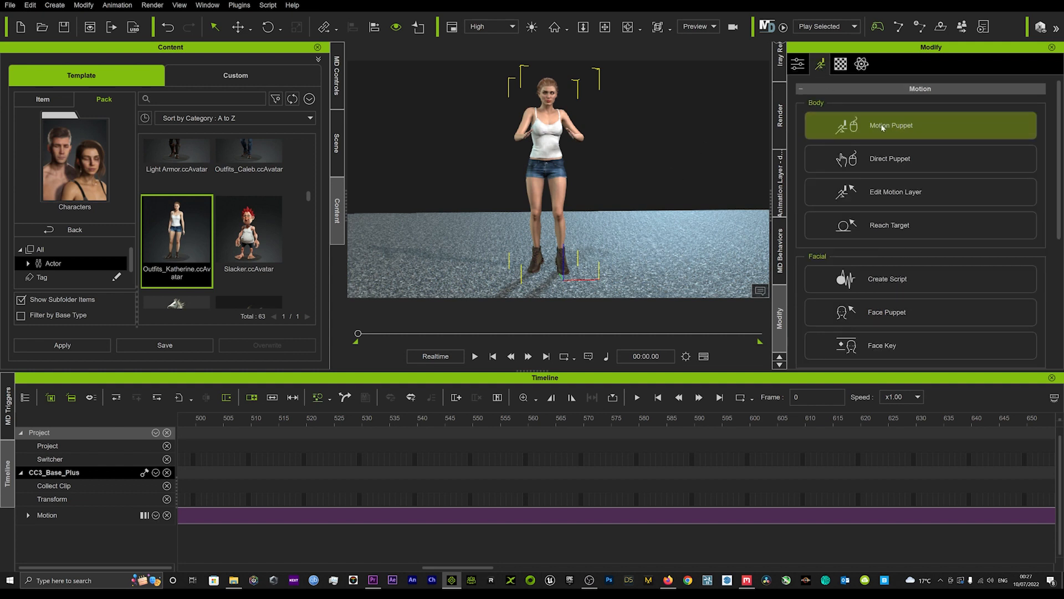
Step: Choose the 01_Dance Motion Puppet preset and mask out the upper body
{"action": "left_click", "coordinate": [890, 125]}
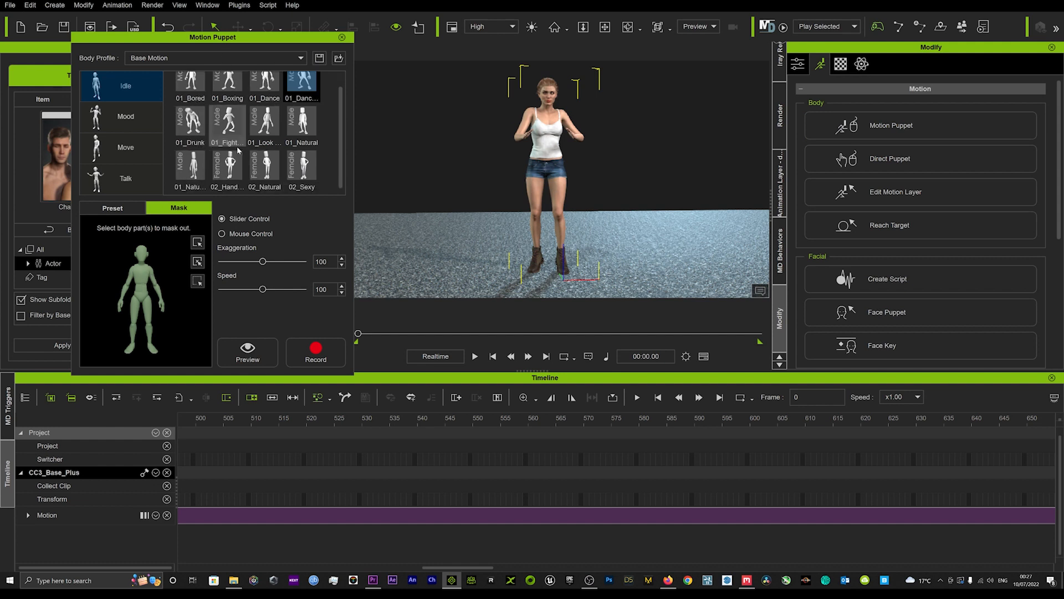
{"action": "scroll", "scroll_direction": "down", "scroll_amount": 3}
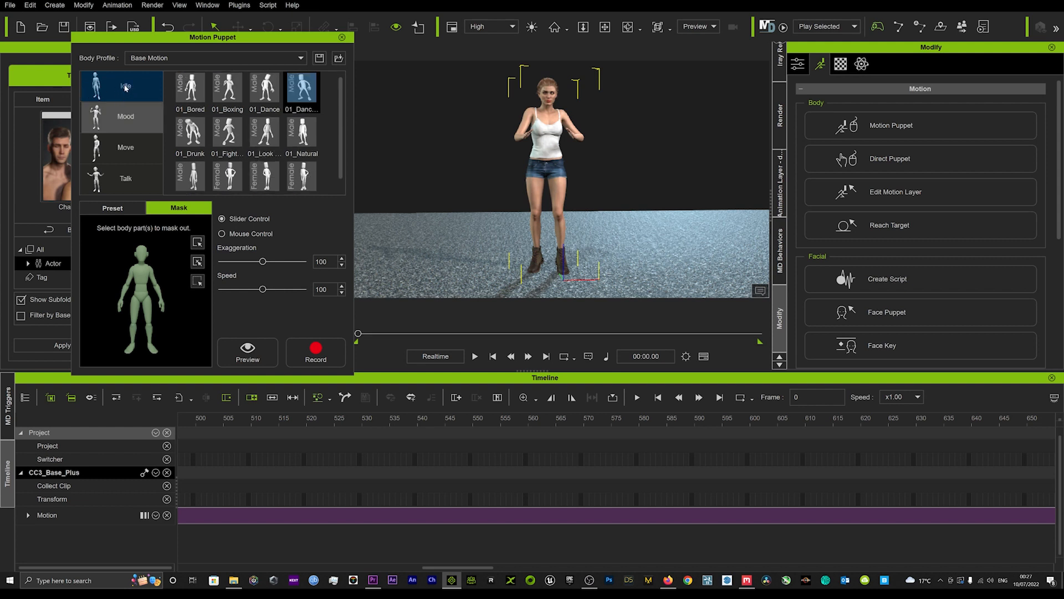
{"action": "mouse_move", "coordinate": [137, 88]}
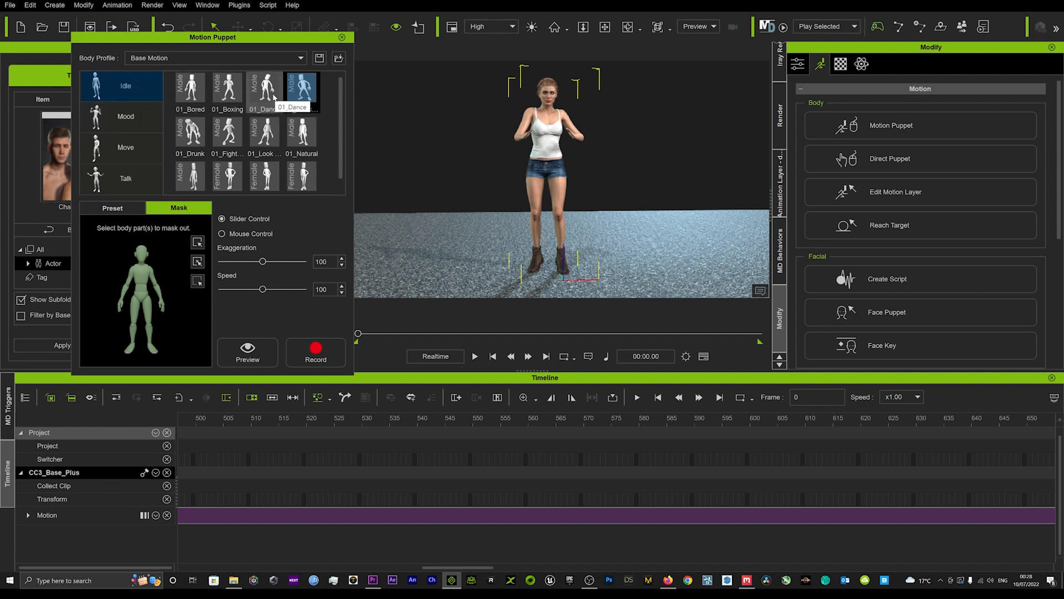
{"action": "left_click", "coordinate": [263, 88]}
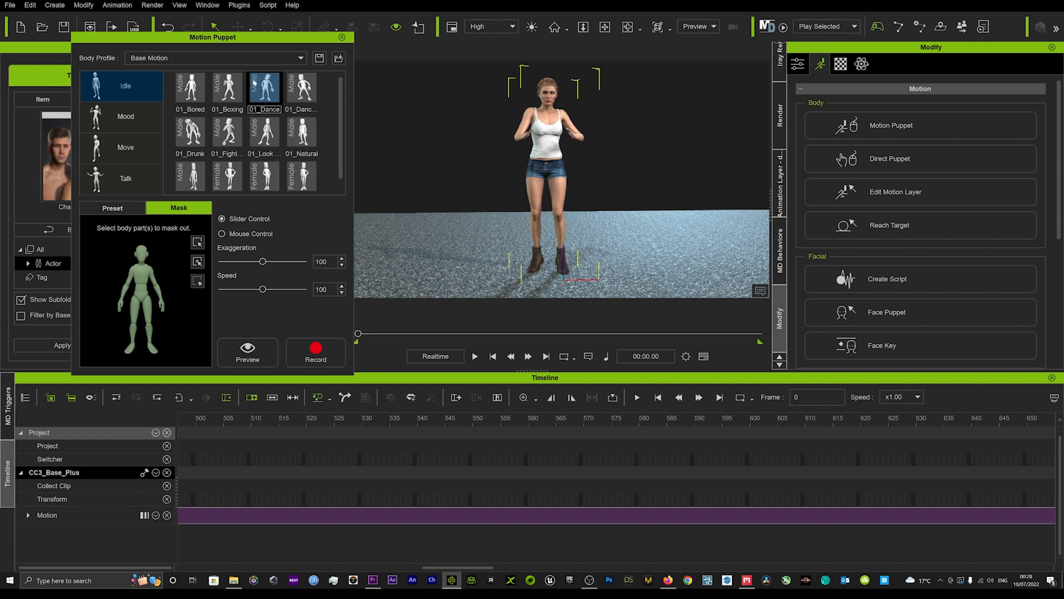
{"action": "left_click", "coordinate": [141, 275]}
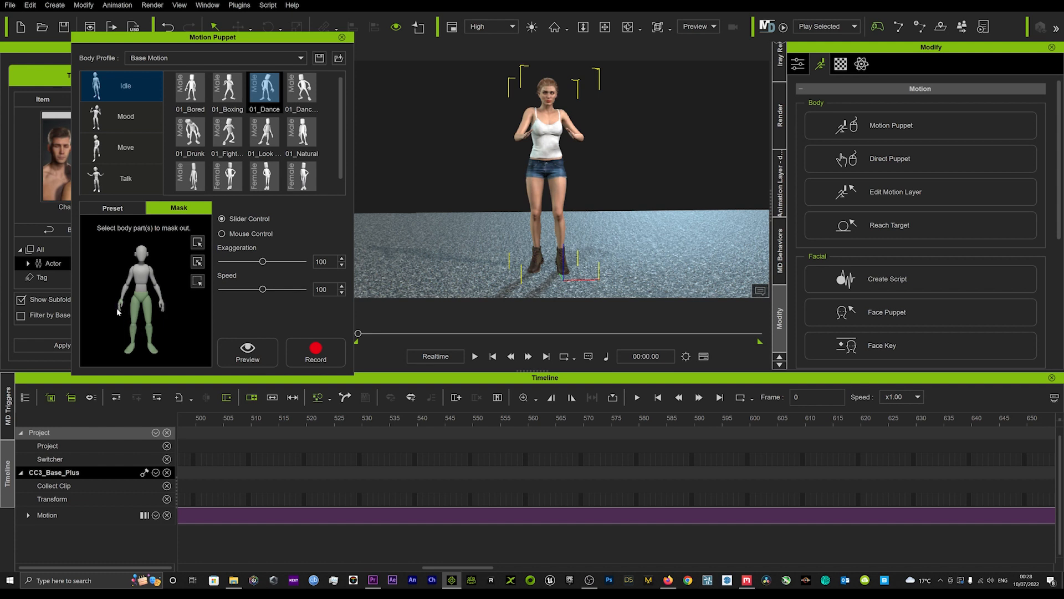
{"action": "mouse_move", "coordinate": [116, 320]}
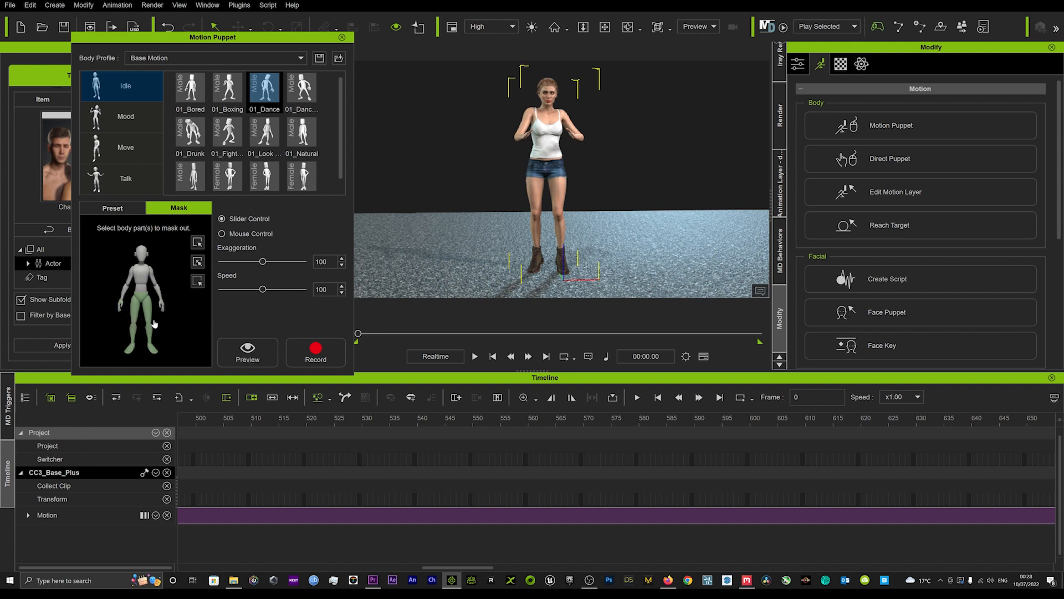
{"action": "mouse_move", "coordinate": [353, 311]}
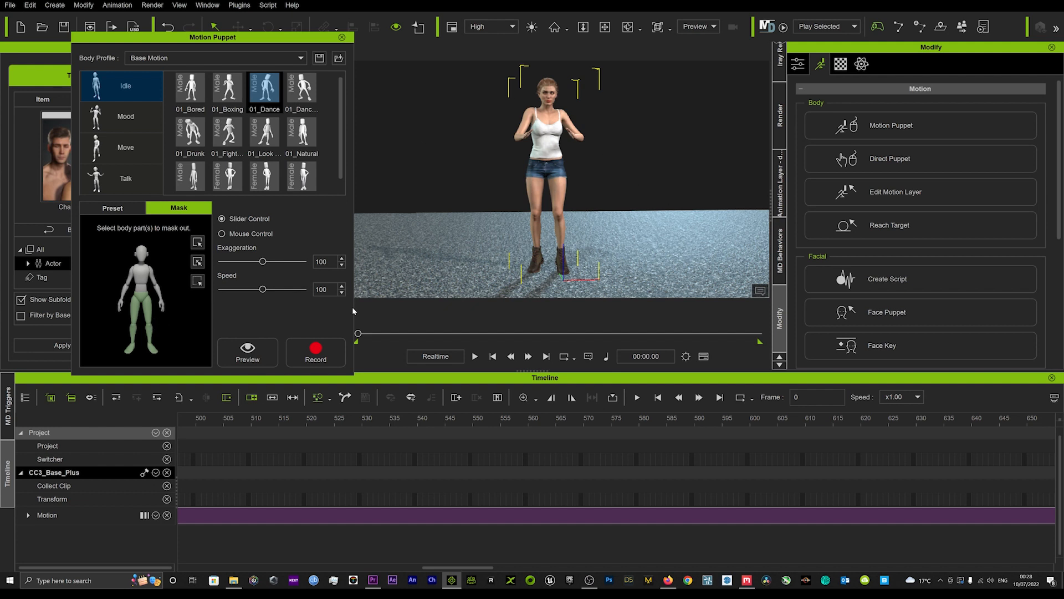
{"action": "mouse_move", "coordinate": [574, 147]}
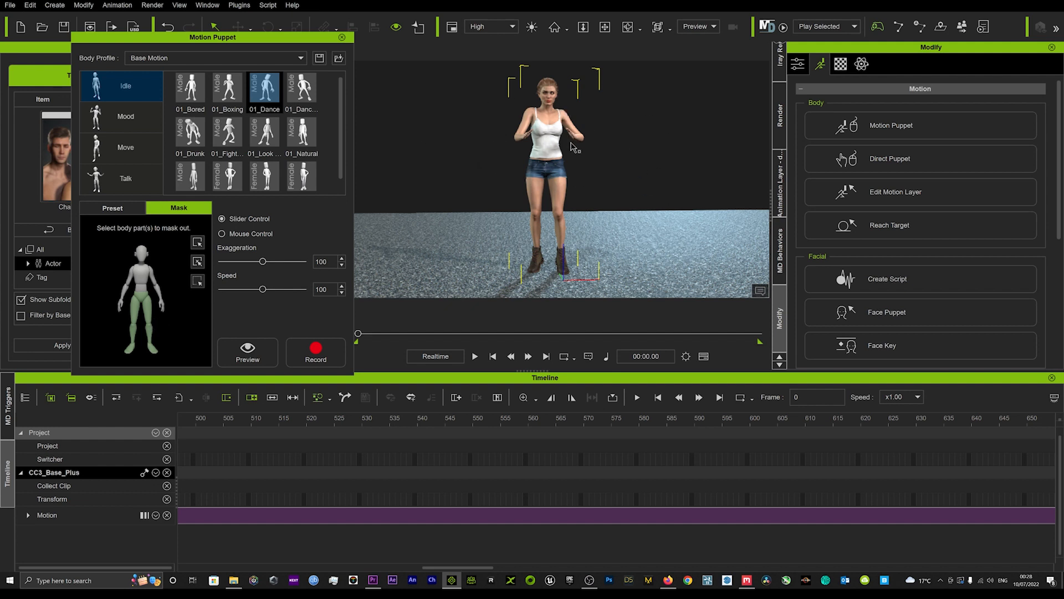
{"action": "mouse_move", "coordinate": [575, 145]}
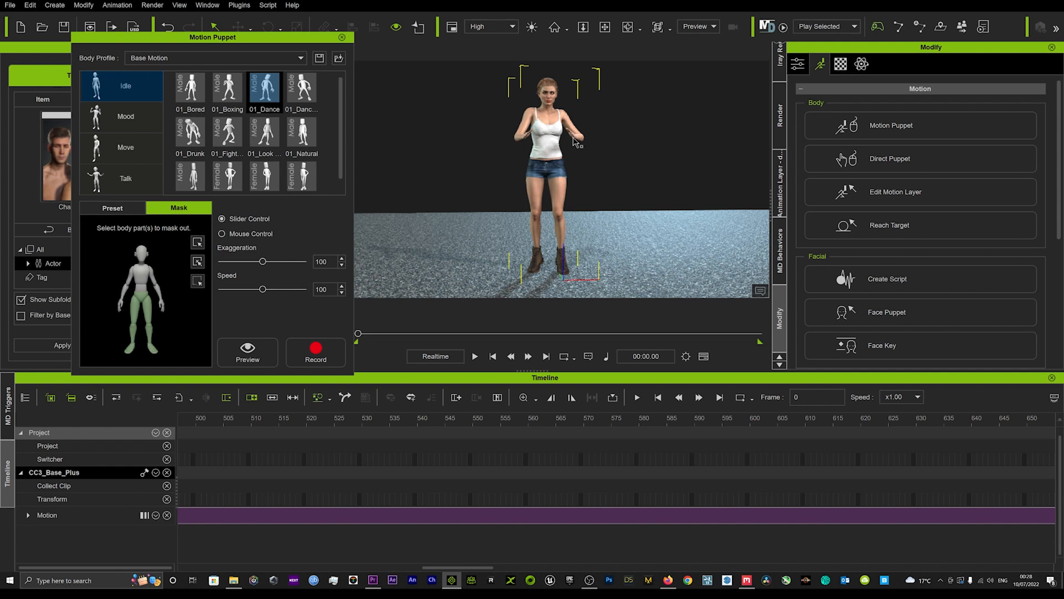
Step: Record the leg-only 01_Dance puppet motion into a Puppet Clip
{"action": "left_click", "coordinate": [247, 351]}
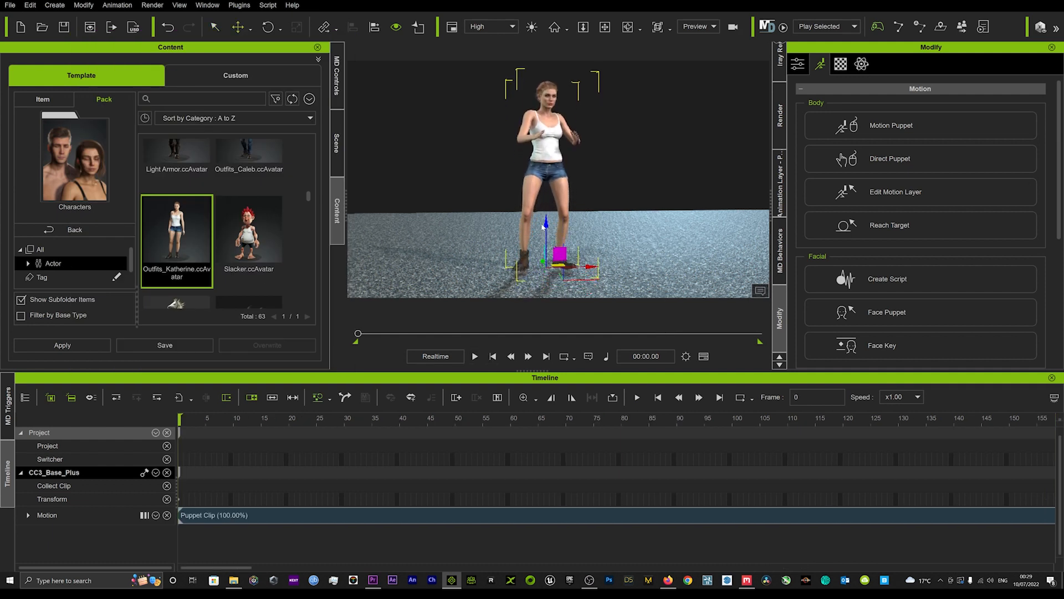
Step: Turn on foot contact in the character's settings and play back the dance
{"action": "left_click", "coordinate": [798, 64]}
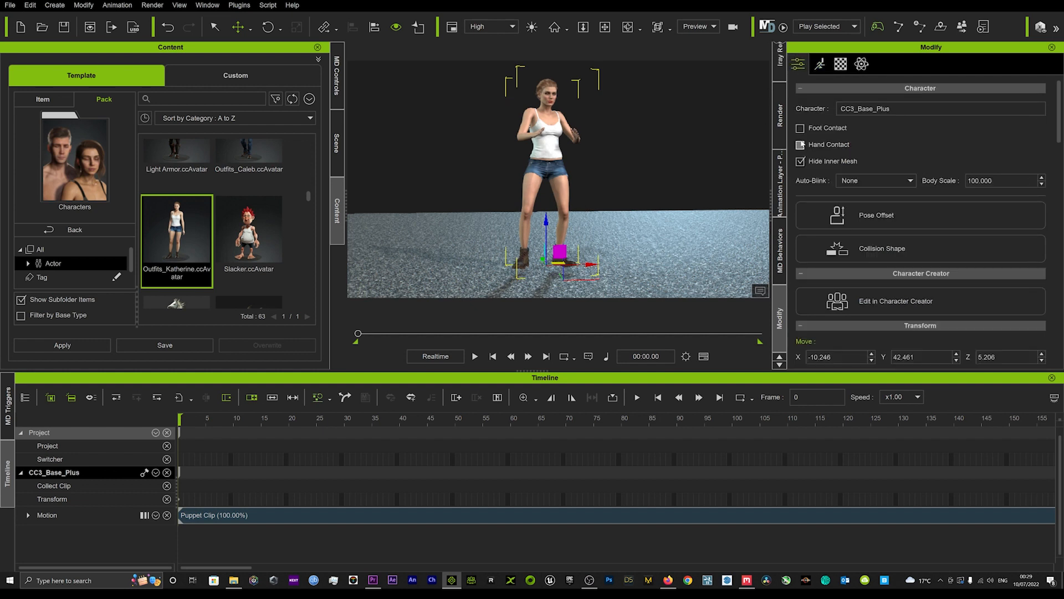
{"action": "left_click", "coordinate": [801, 127]}
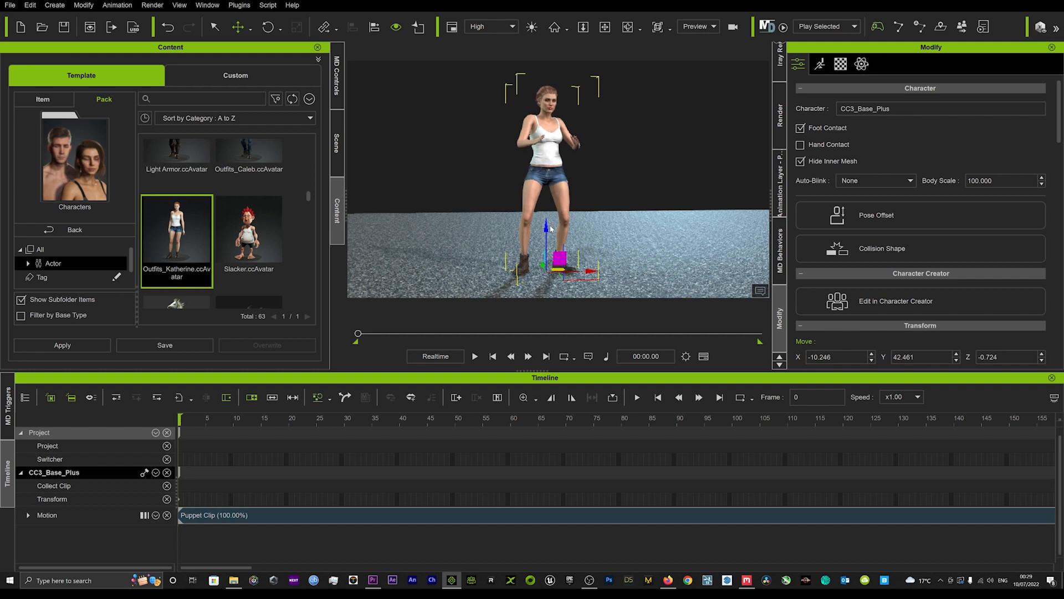
{"action": "mouse_move", "coordinate": [454, 248]}
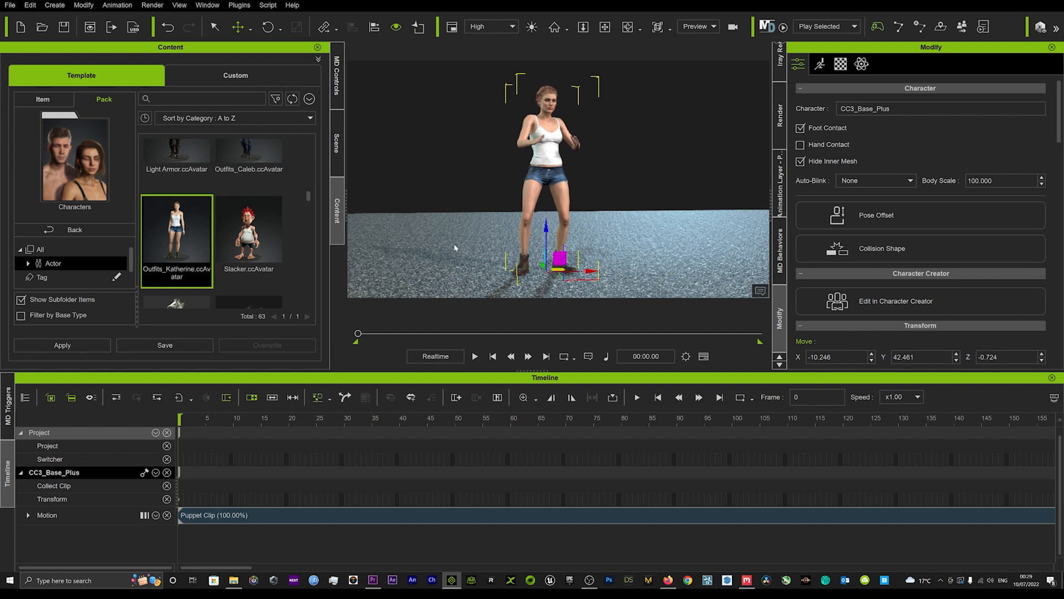
{"action": "left_click", "coordinate": [474, 356]}
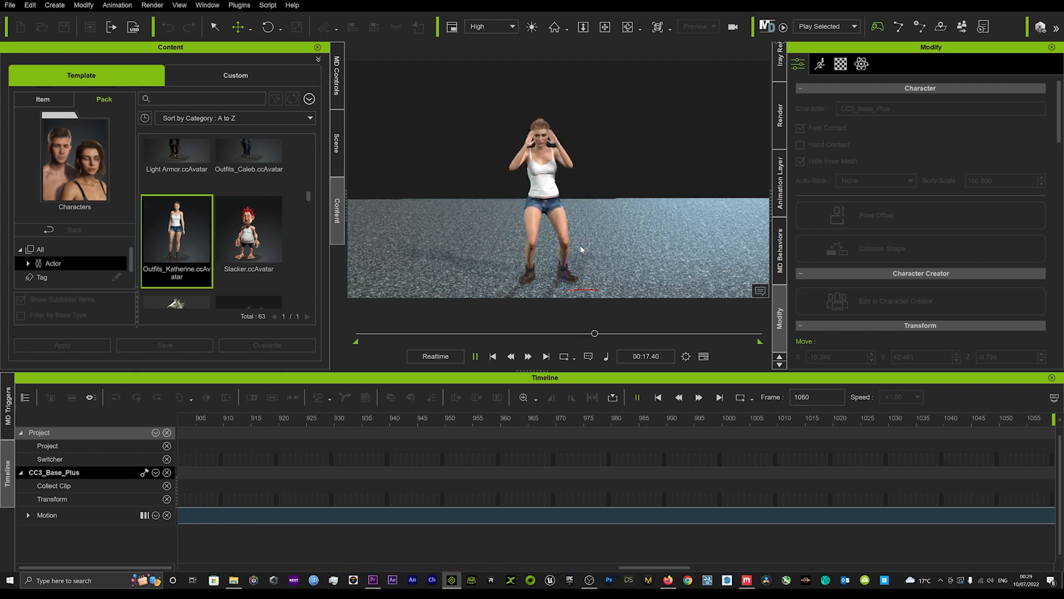
Step: Pick an idle puppet template, mask out the torso so only legs are driven, and record
{"action": "left_click", "coordinate": [820, 63]}
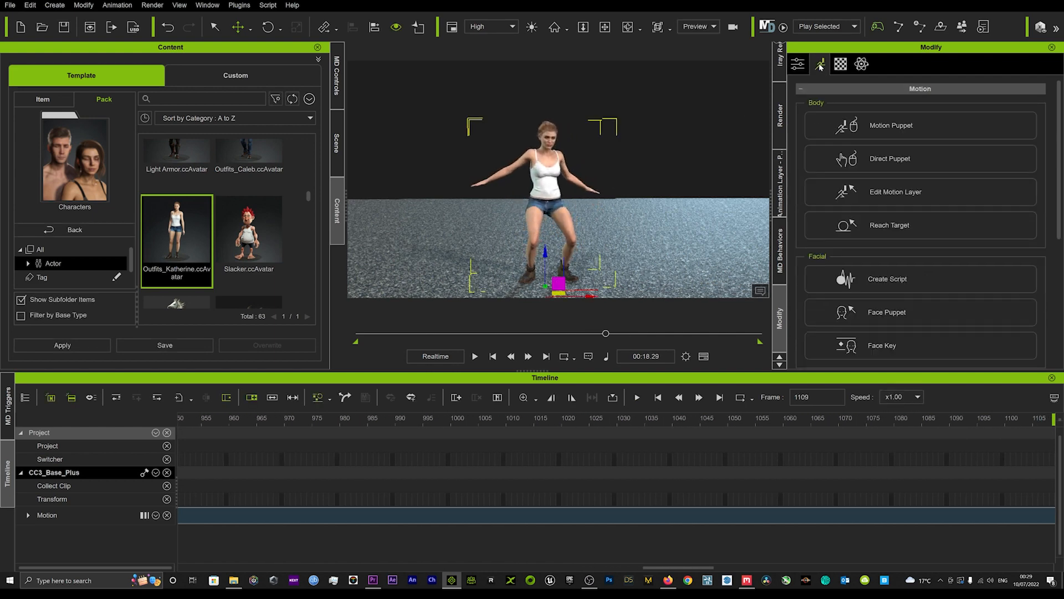
{"action": "left_click", "coordinate": [891, 124]}
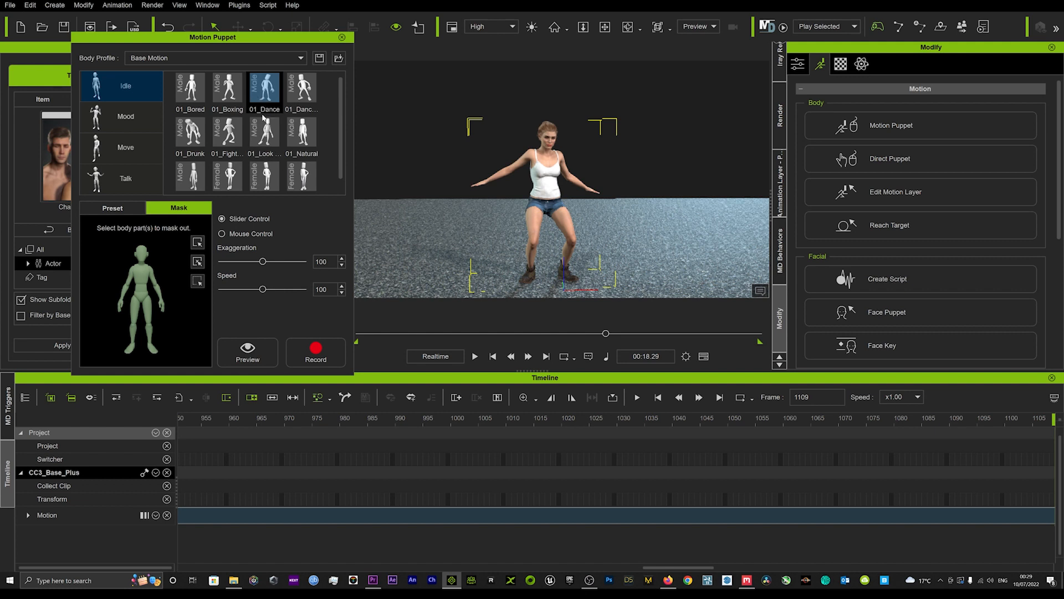
{"action": "scroll", "scroll_direction": "down", "scroll_amount": 3}
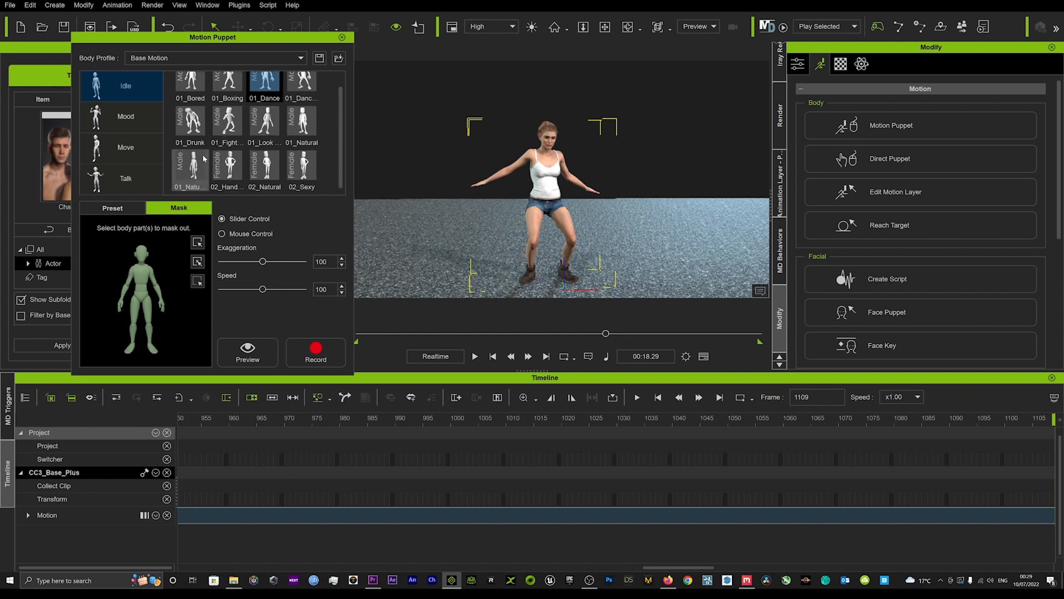
{"action": "left_click", "coordinate": [190, 165]}
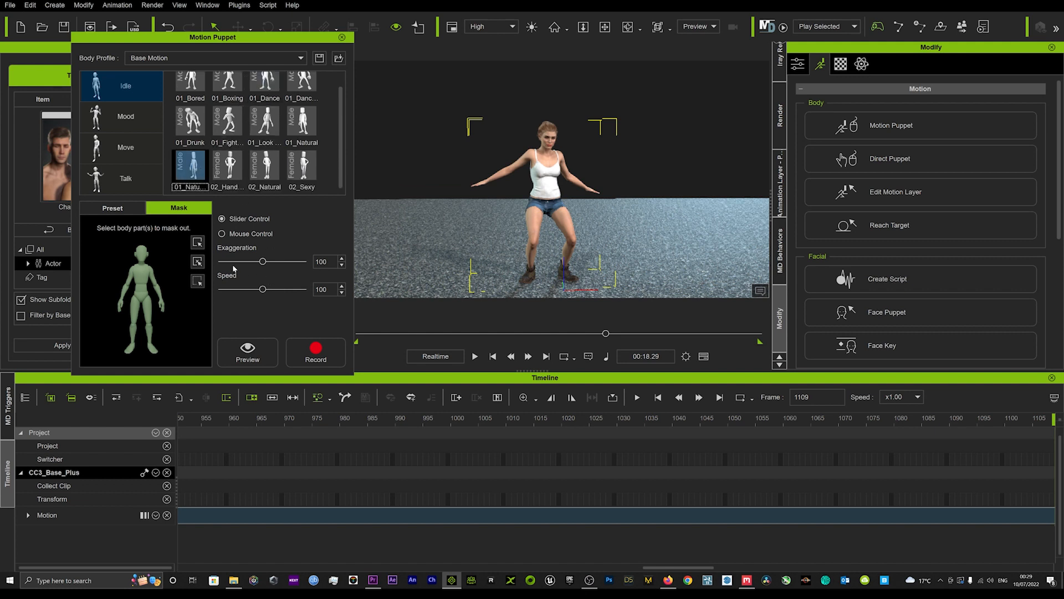
{"action": "left_click", "coordinate": [142, 257]}
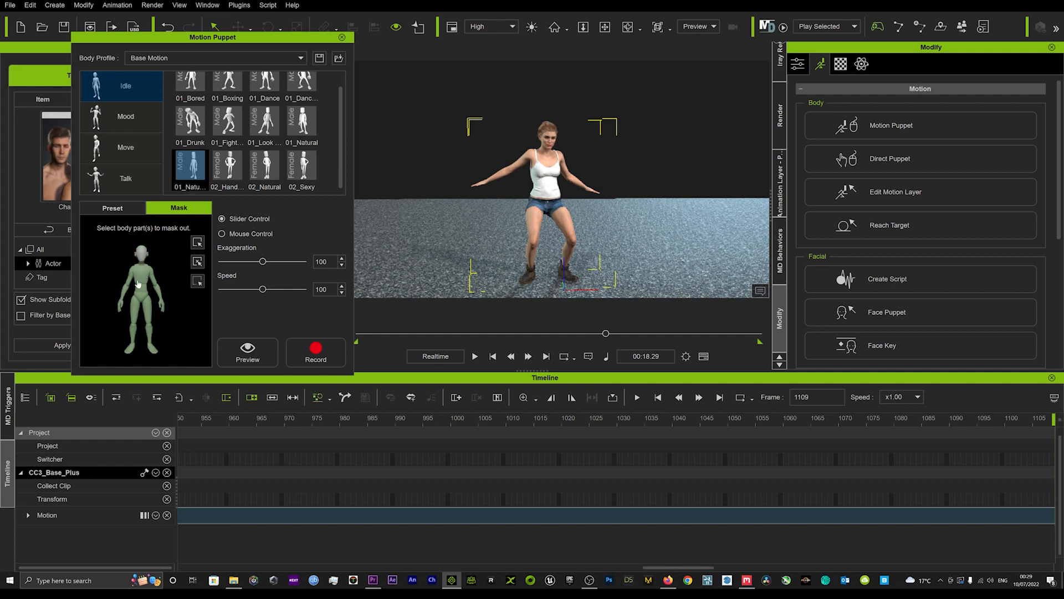
{"action": "left_click", "coordinate": [140, 278]}
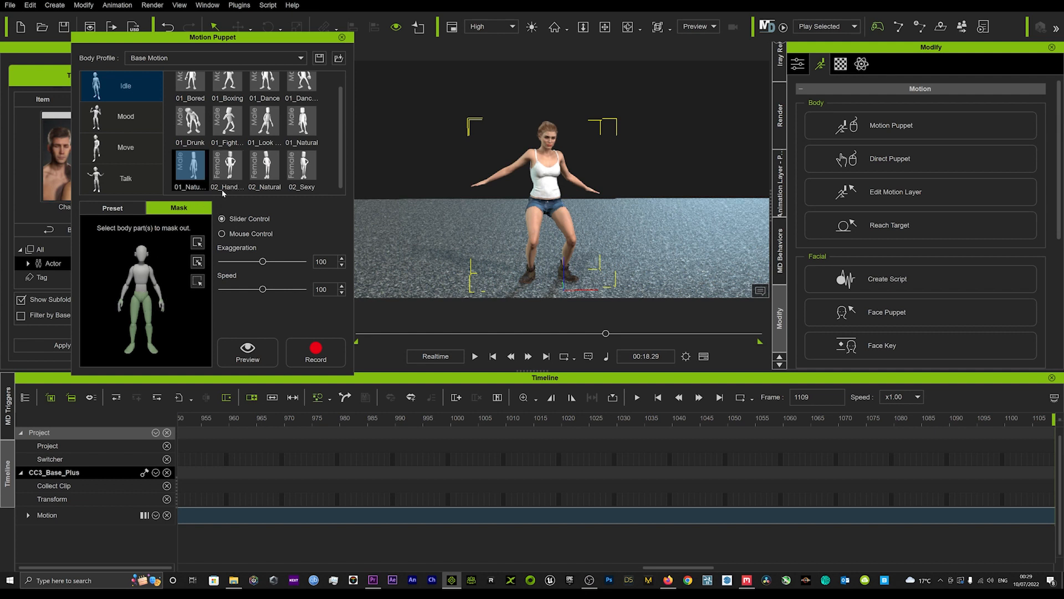
{"action": "left_click", "coordinate": [227, 164]}
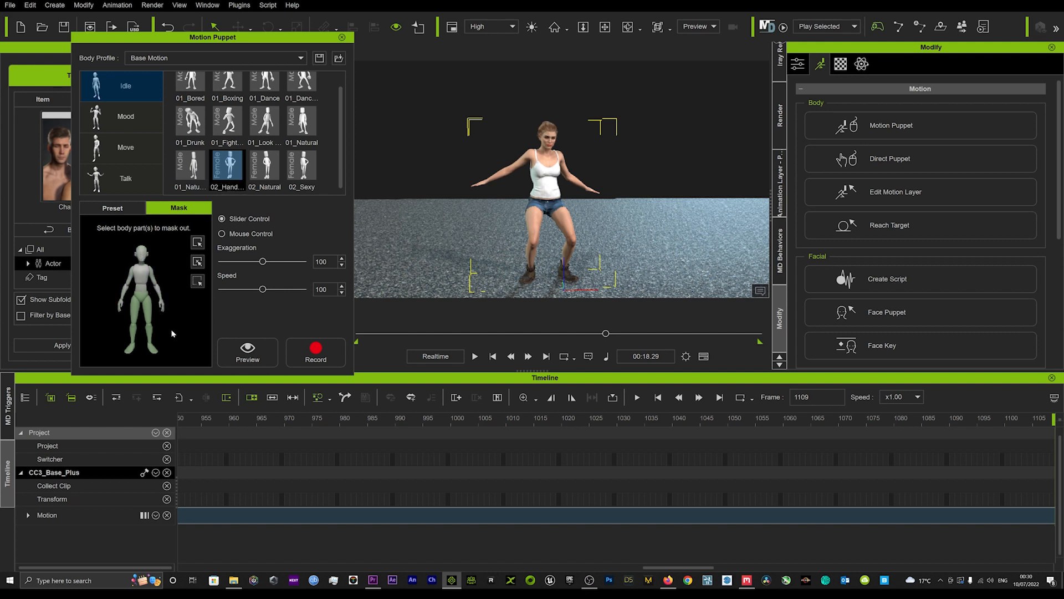
{"action": "left_click", "coordinate": [247, 351]}
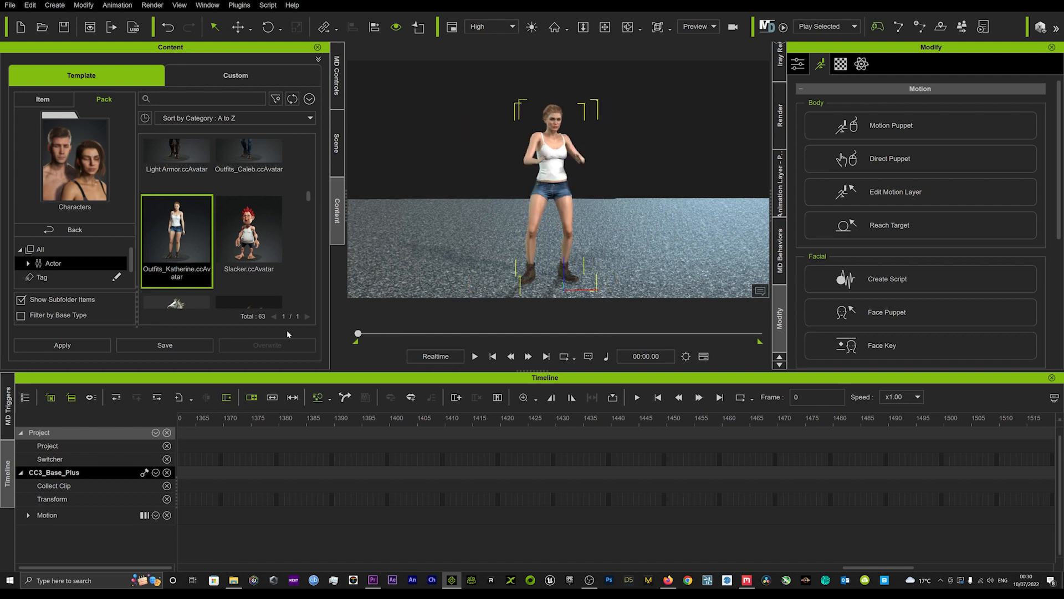
Step: Play the dance with the new leg layer, then open Edit Motion Layer
{"action": "left_click", "coordinate": [475, 356]}
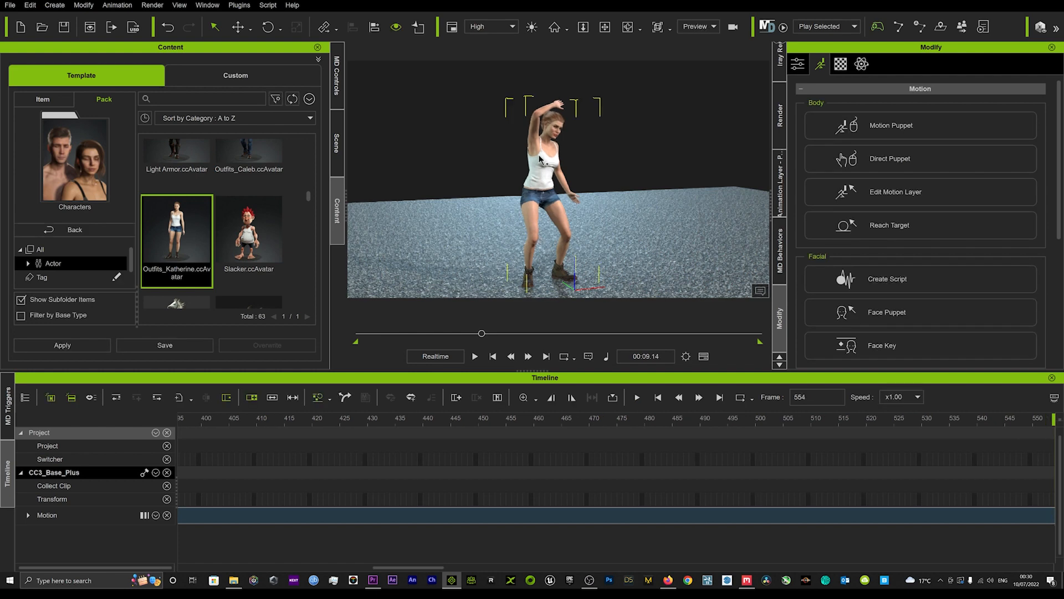
{"action": "left_click", "coordinate": [894, 192]}
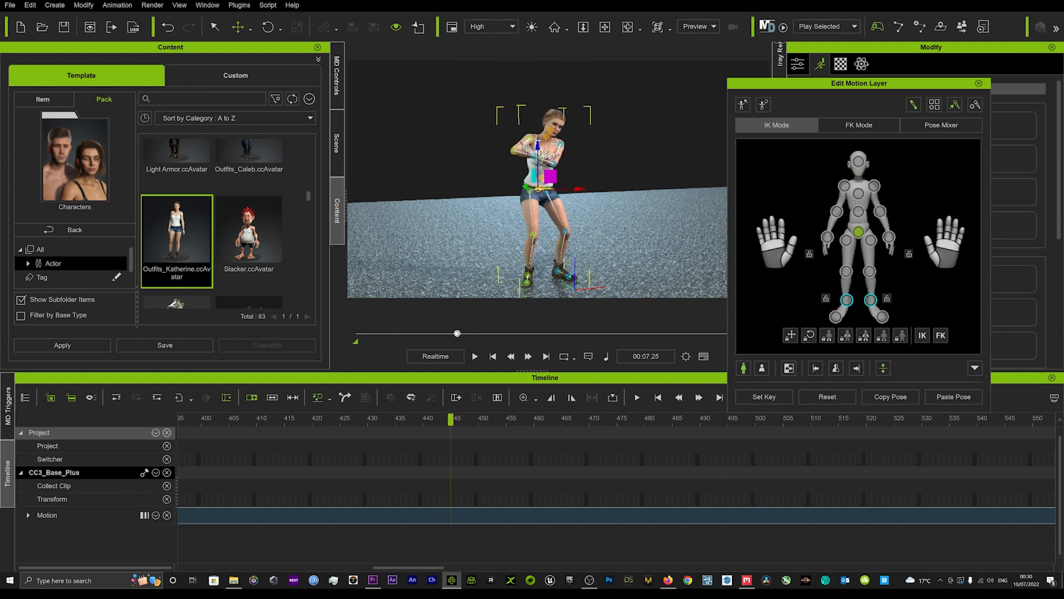
Step: Scrub the timeline back and stop playback early in the layered dance clip
{"action": "left_click_drag", "start_coordinate": [456, 333], "coordinate": [373, 333]}
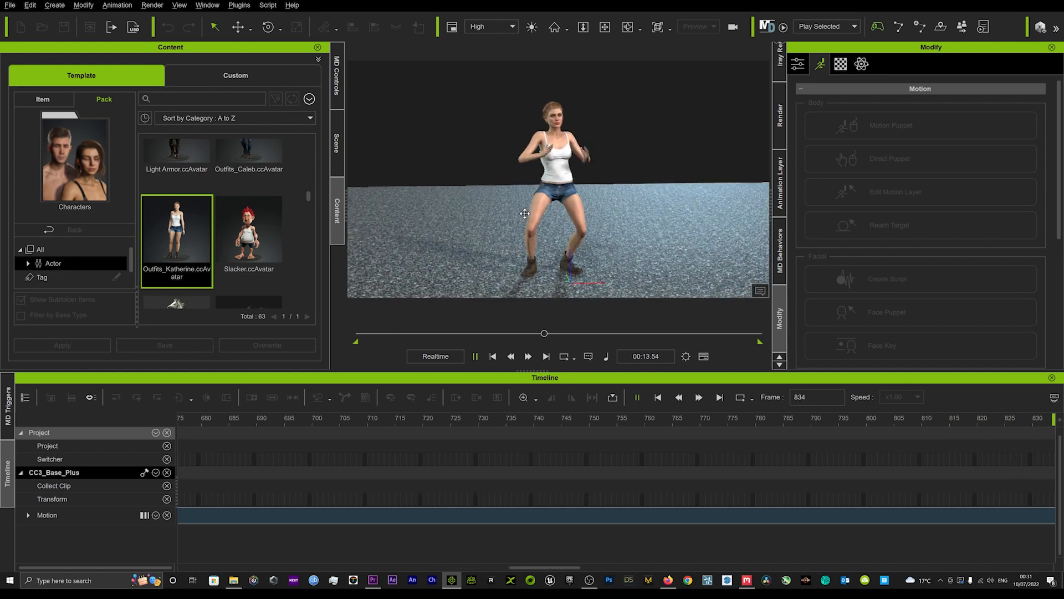
{"action": "left_click", "coordinate": [528, 355]}
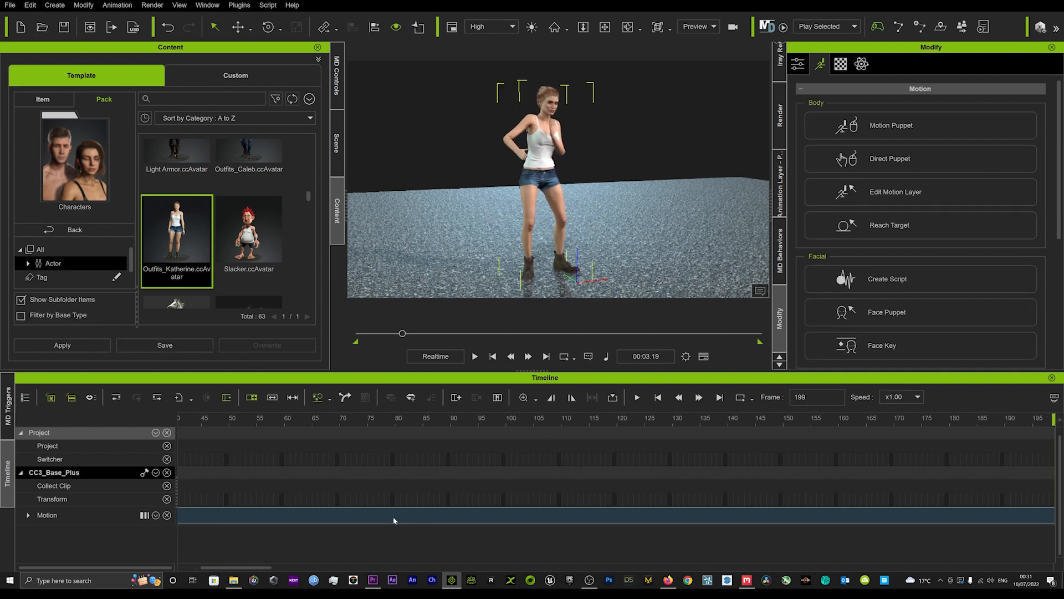
Step: Open Motion Correction from the dance clip's right-click menu
{"action": "right_click", "coordinate": [394, 517]}
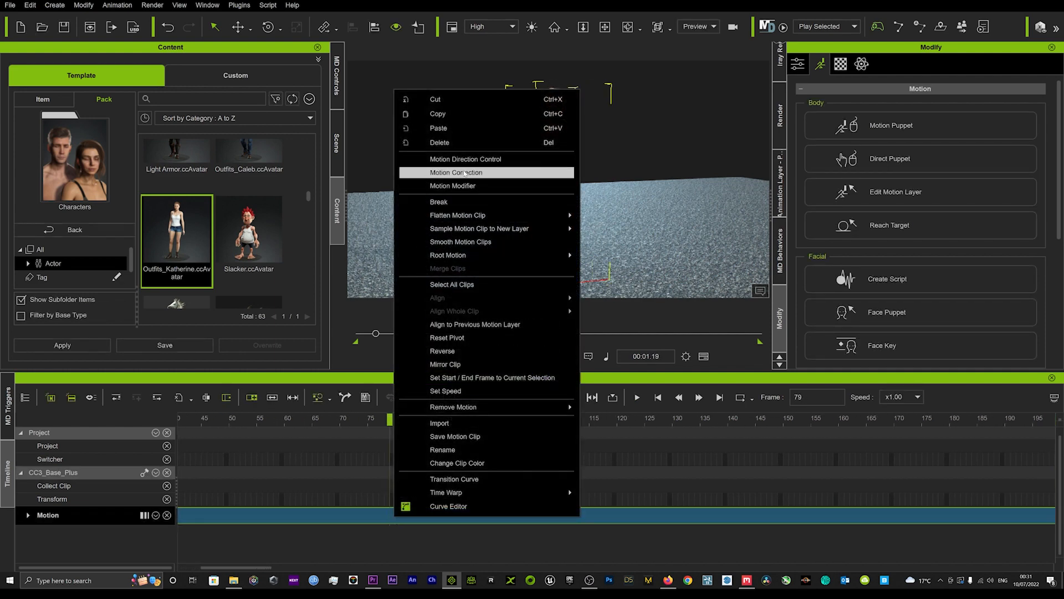
{"action": "mouse_move", "coordinate": [275, 585]}
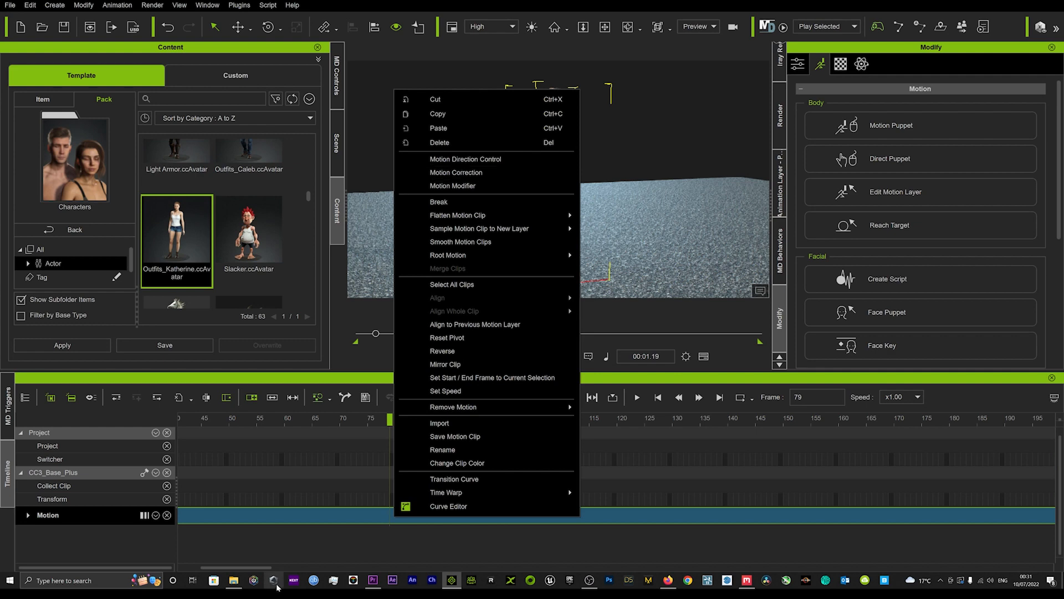
{"action": "left_click", "coordinate": [465, 175]}
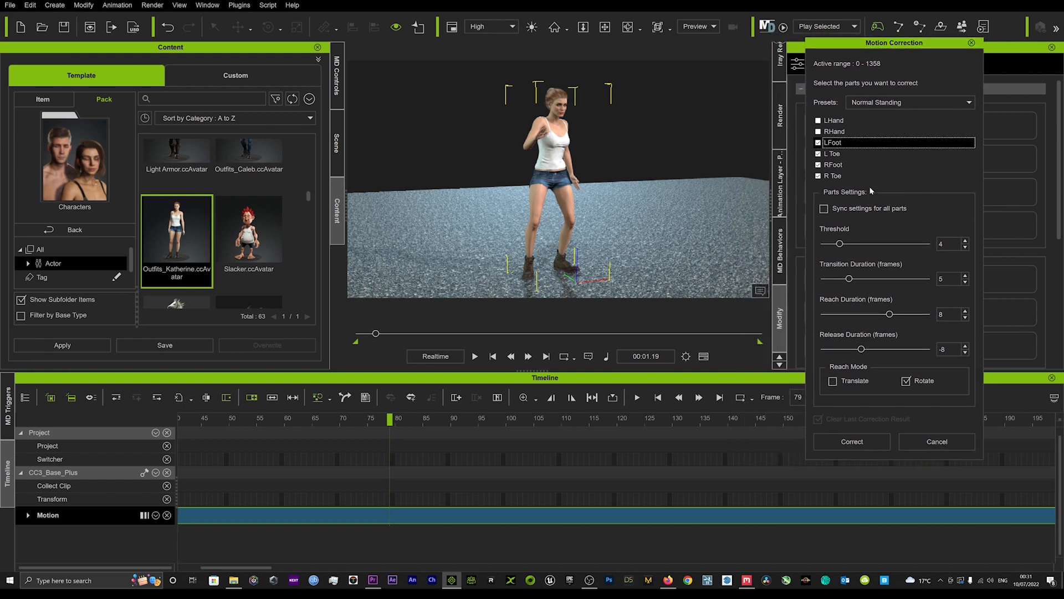
{"action": "mouse_move", "coordinate": [902, 275]}
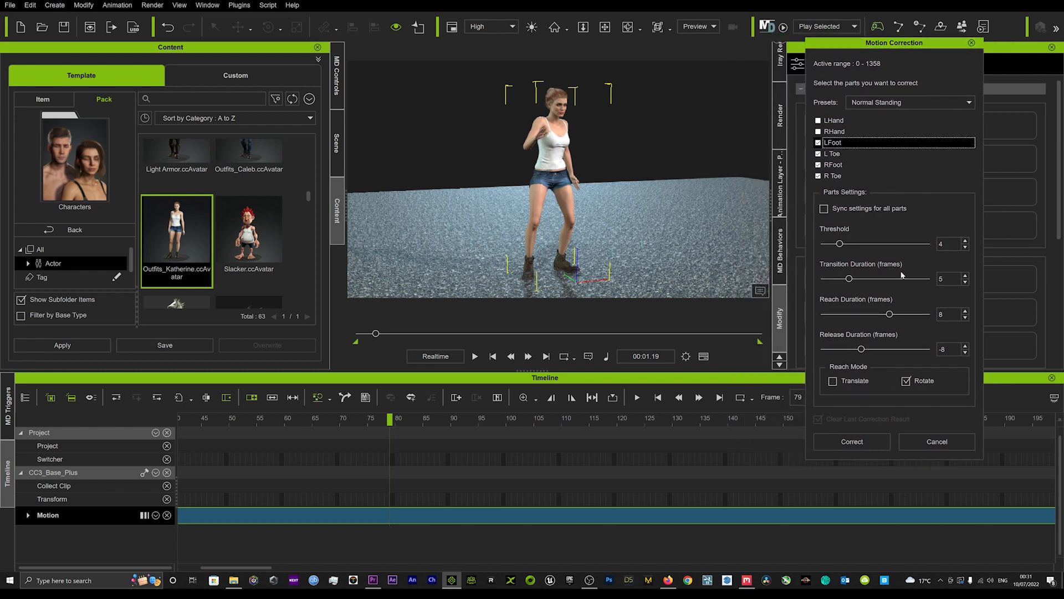
{"action": "mouse_move", "coordinate": [873, 259]}
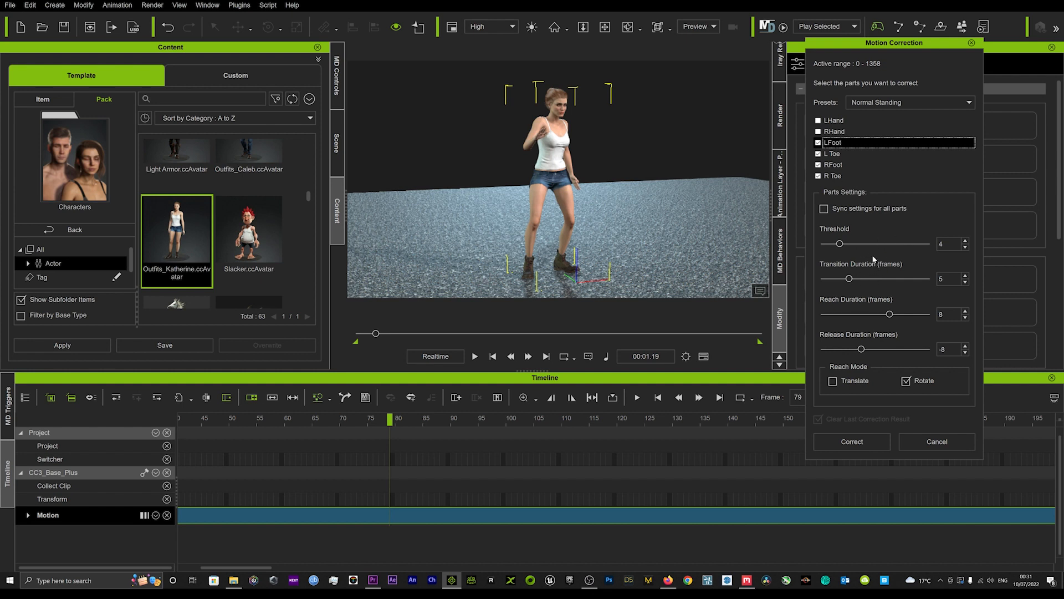